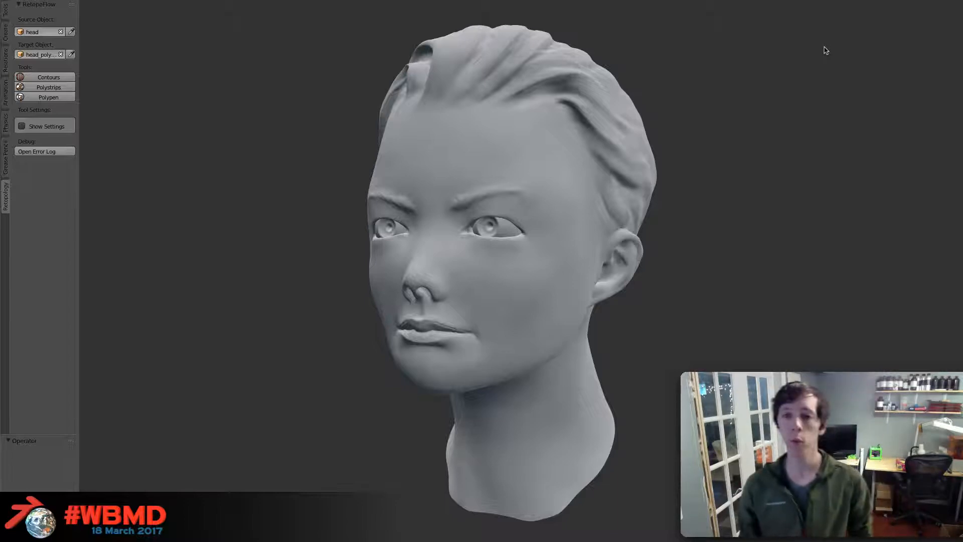
pyautogui.moveTo(473, 155)
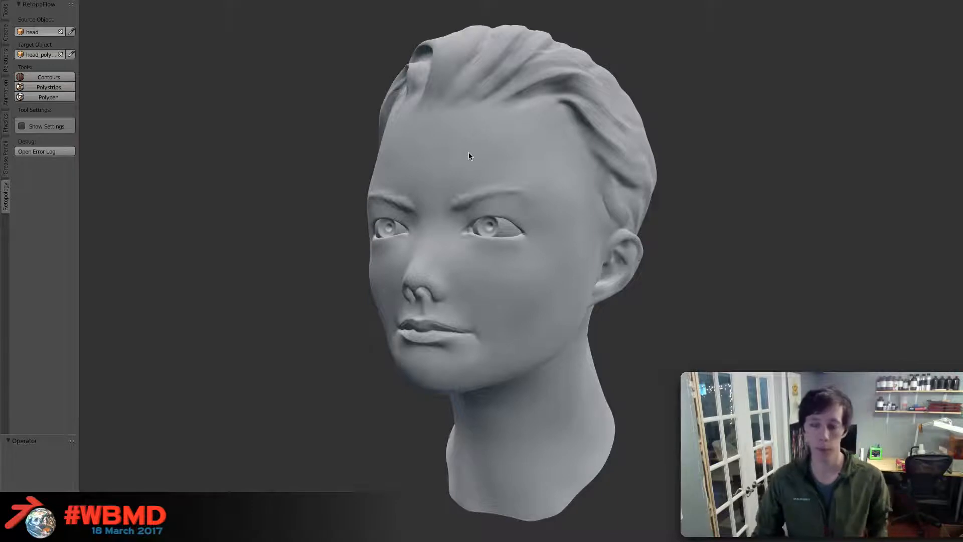
pyautogui.moveTo(472, 153)
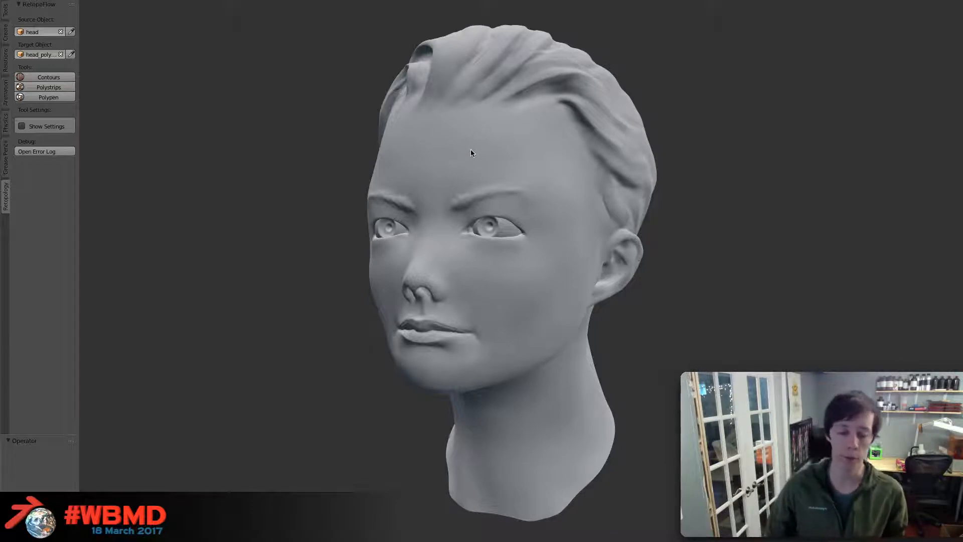
pyautogui.moveTo(508, 123)
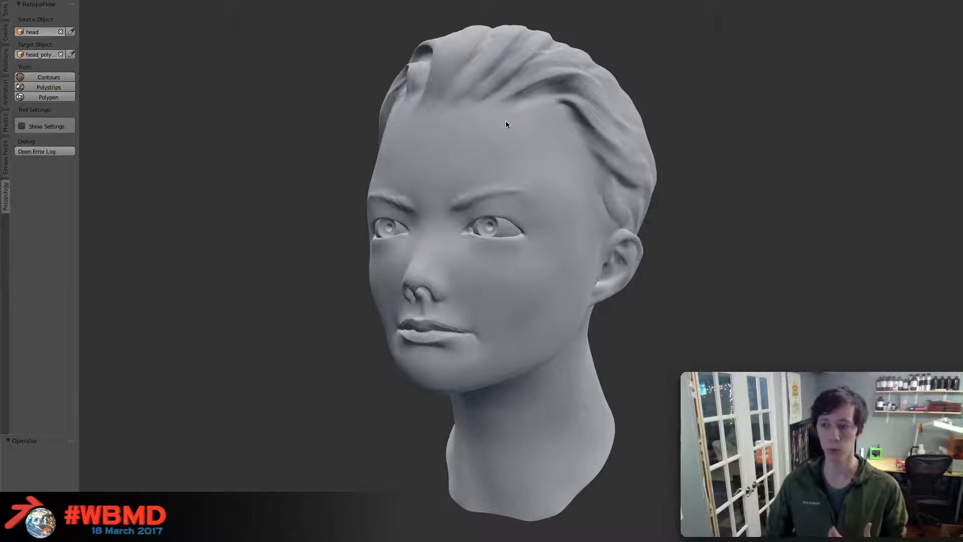
pyautogui.moveTo(516, 102)
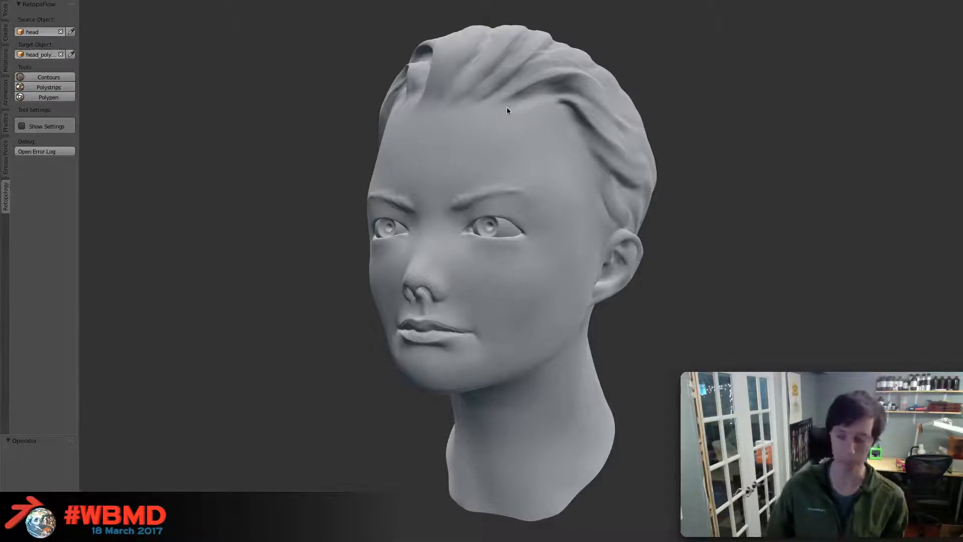
pyautogui.moveTo(361, 164)
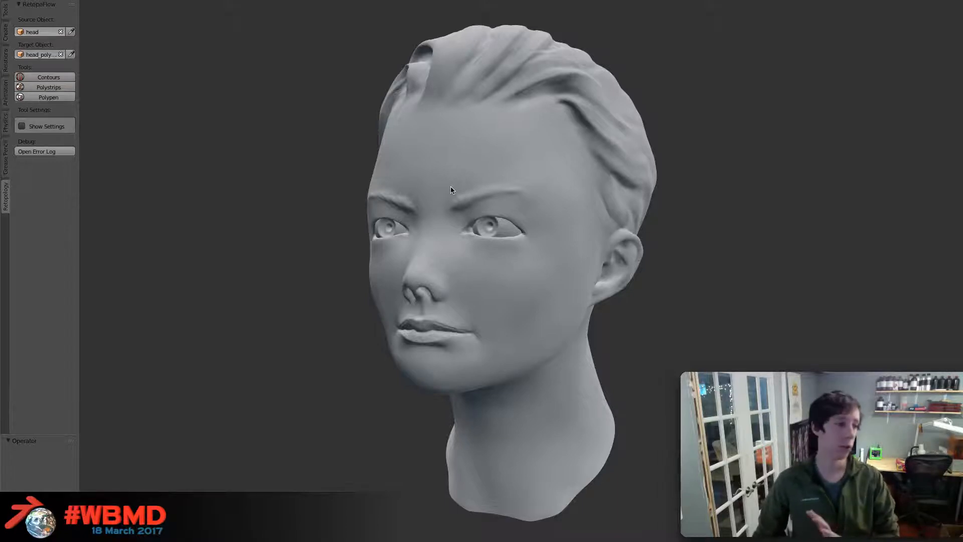
pyautogui.moveTo(456, 179)
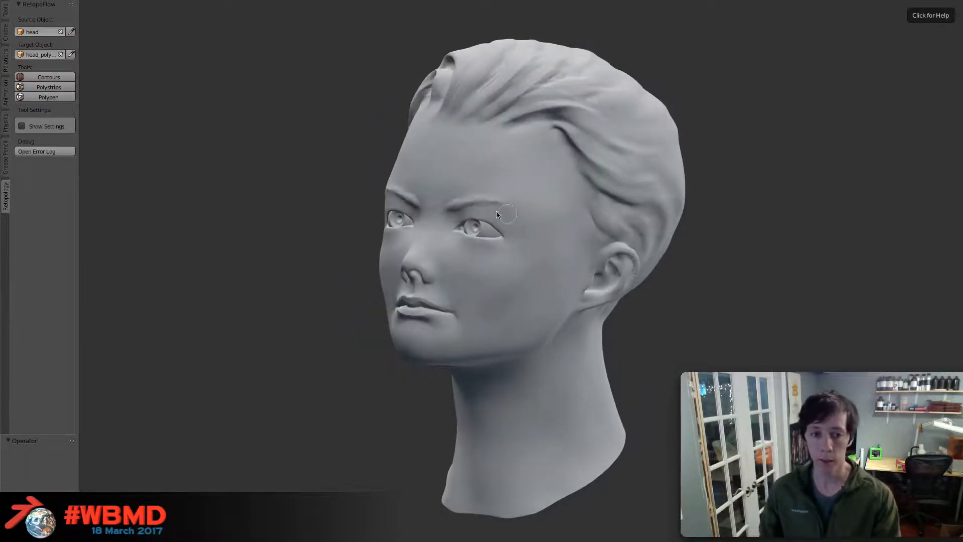
# Draw Polystrips around the eye toward the ear, up the temple and across the forehead, reshaping the inner-brow junction.
pyautogui.moveTo(503, 216); pyautogui.dragTo(448, 273)
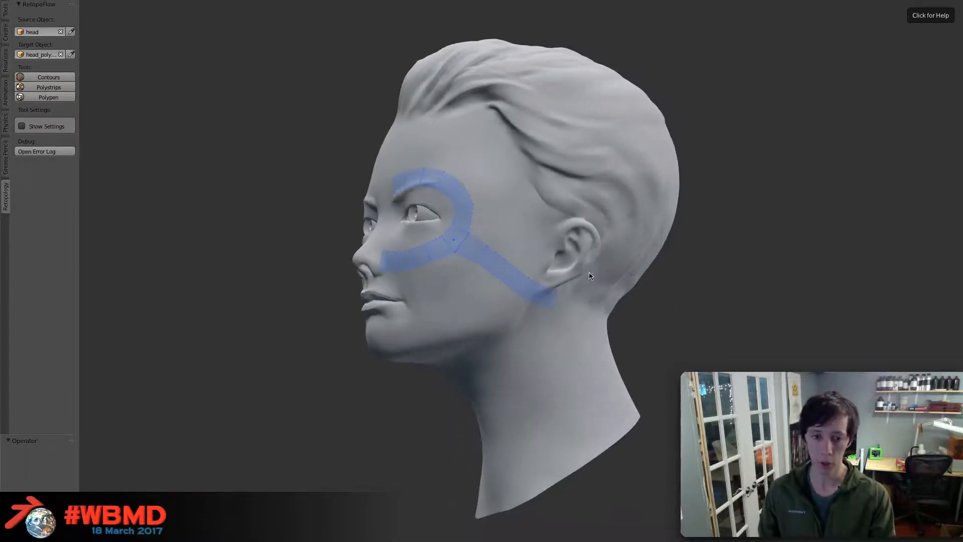
pyautogui.click(520, 282)
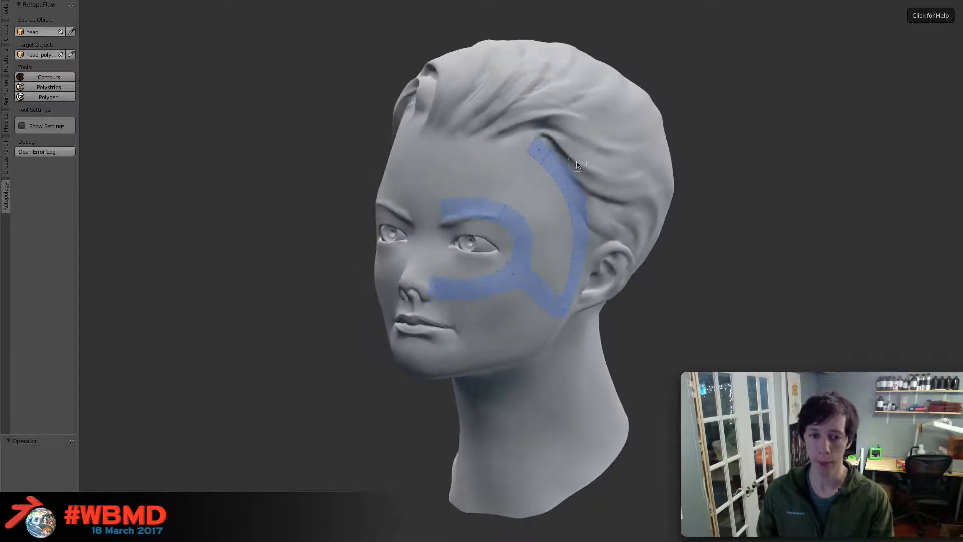
pyautogui.moveTo(577, 163); pyautogui.dragTo(522, 151)
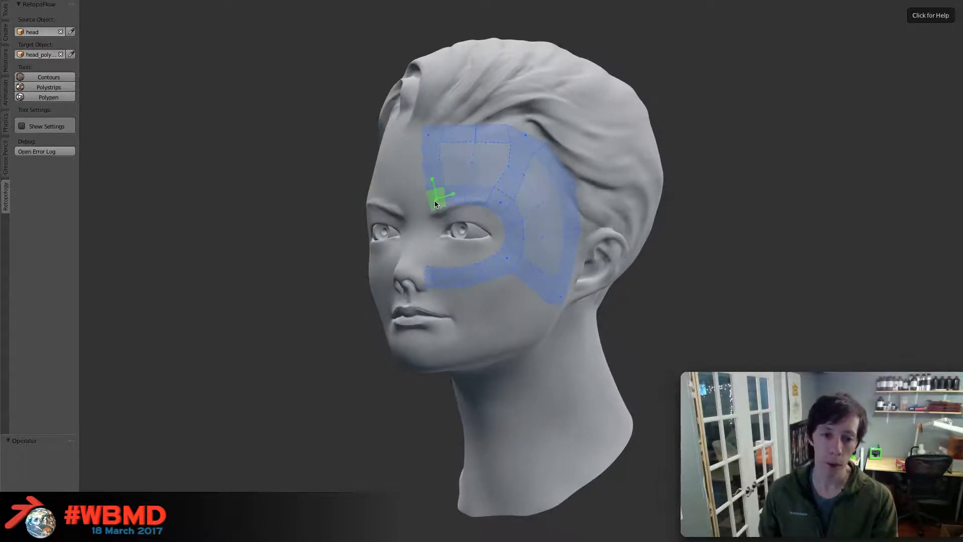
pyautogui.moveTo(436, 203); pyautogui.dragTo(494, 135)
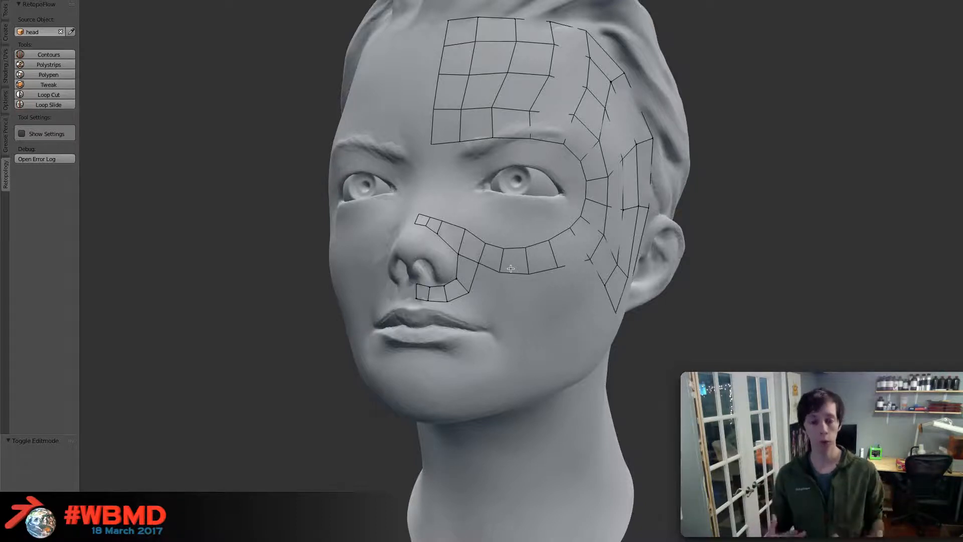
pyautogui.moveTo(181, 178)
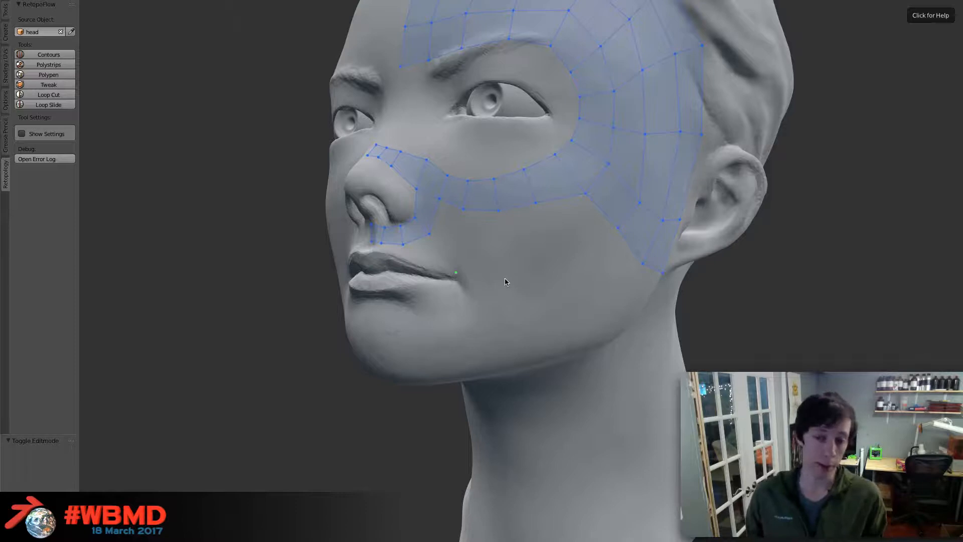
pyautogui.moveTo(514, 284)
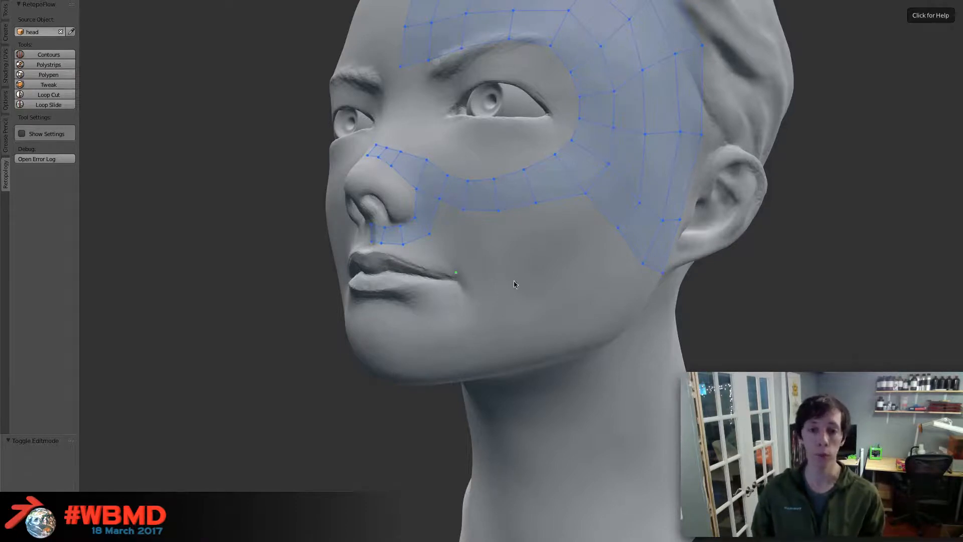
pyautogui.moveTo(525, 279)
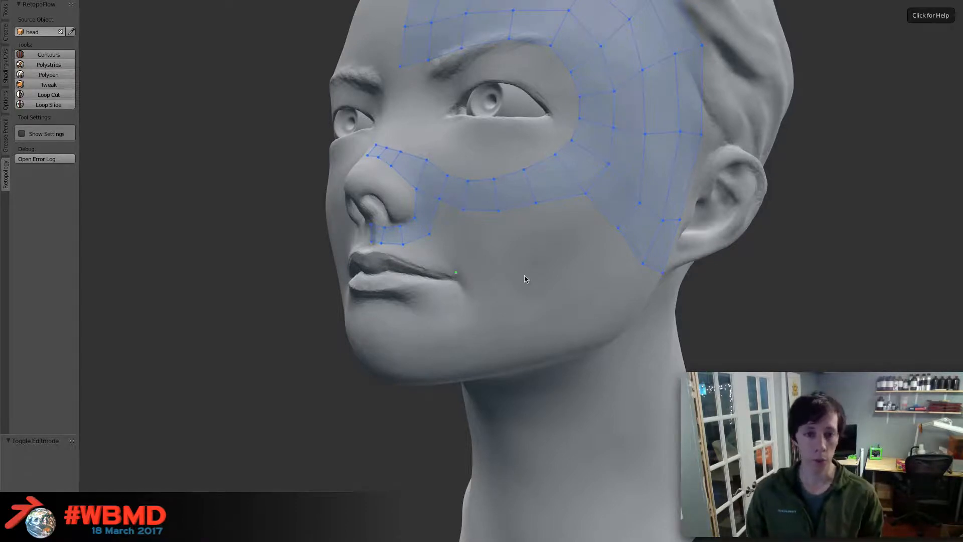
pyautogui.moveTo(513, 288)
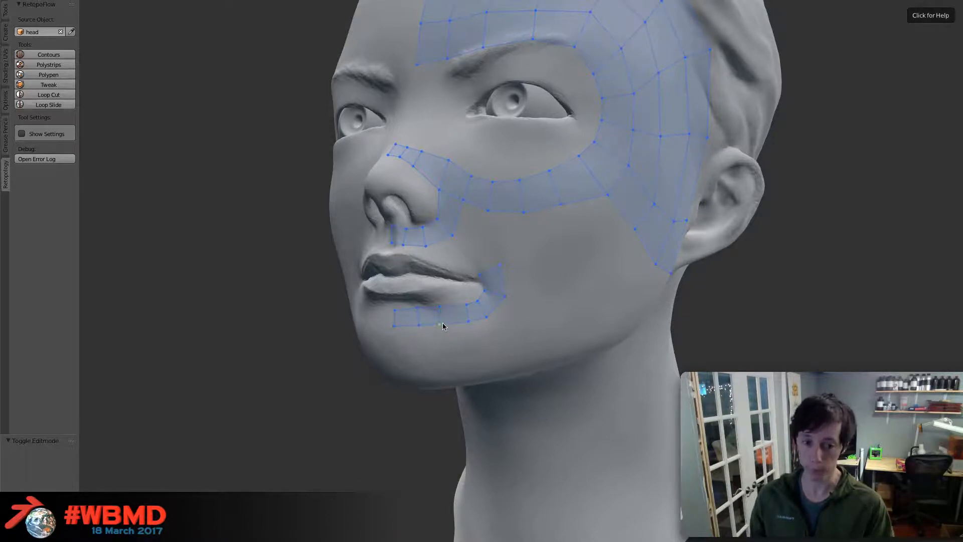
# Add PolyPen points below the lower lip and a quad on the cheek beside the mouth.
pyautogui.click(492, 283)
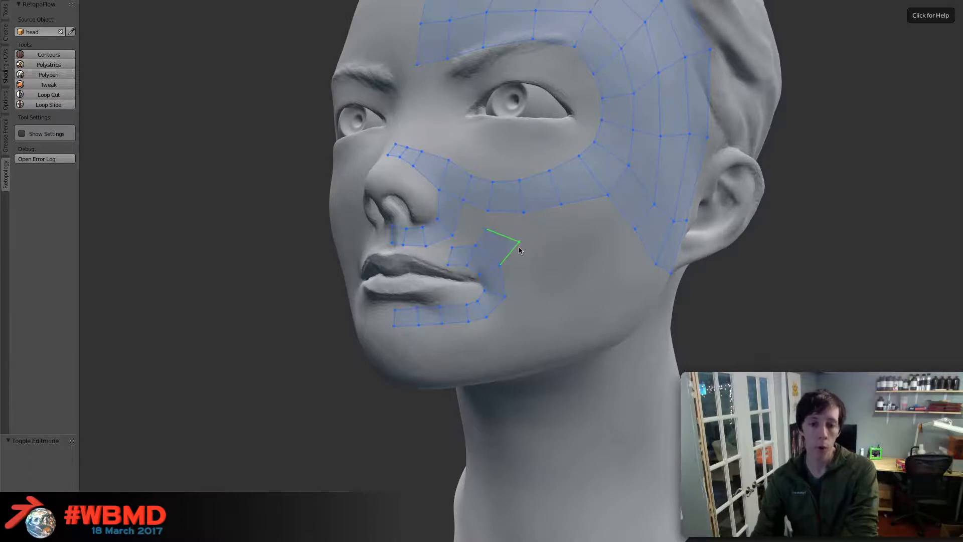
pyautogui.moveTo(508, 238)
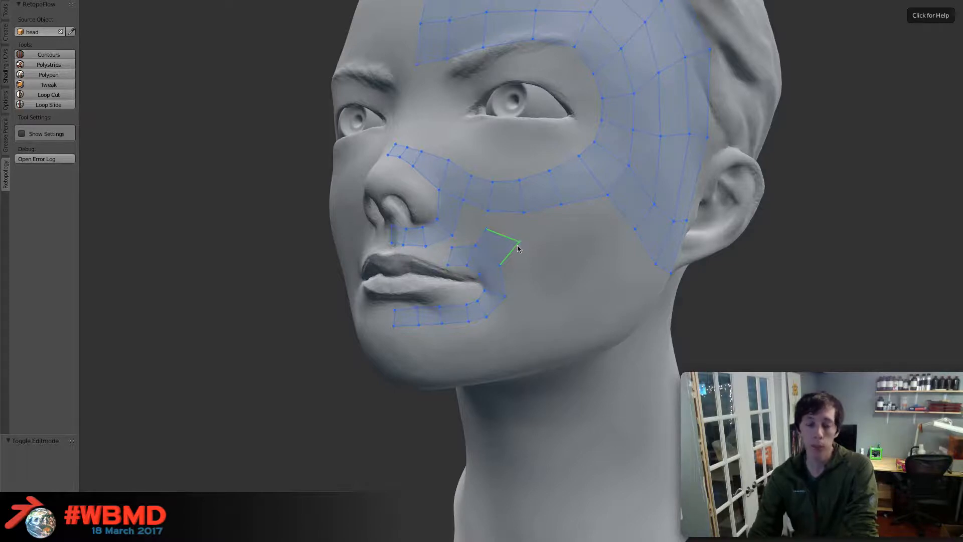
pyautogui.moveTo(527, 252)
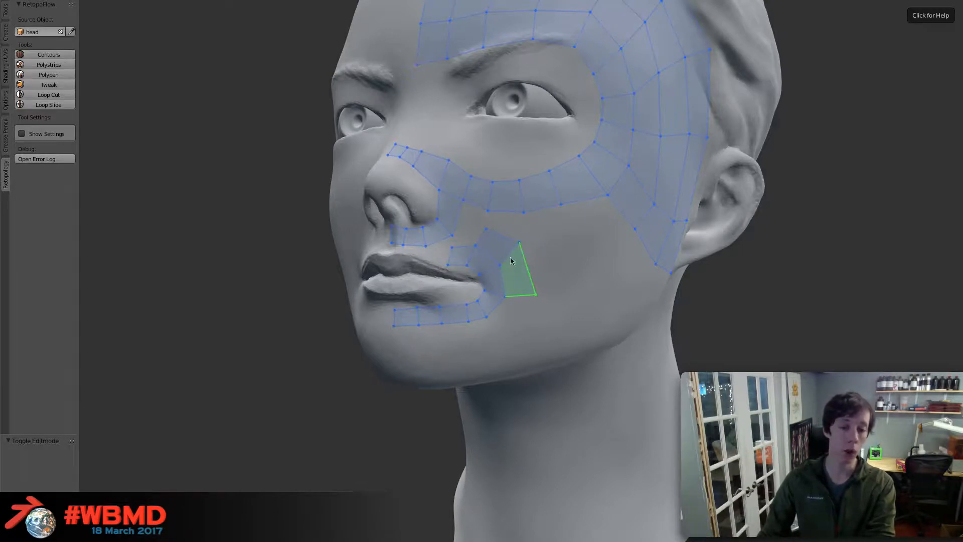
pyautogui.moveTo(518, 285)
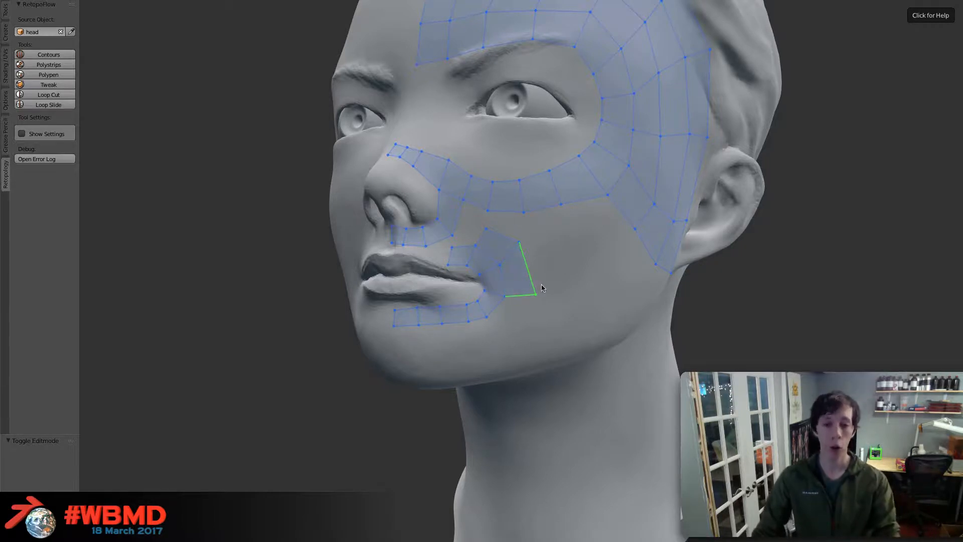
pyautogui.click(522, 277)
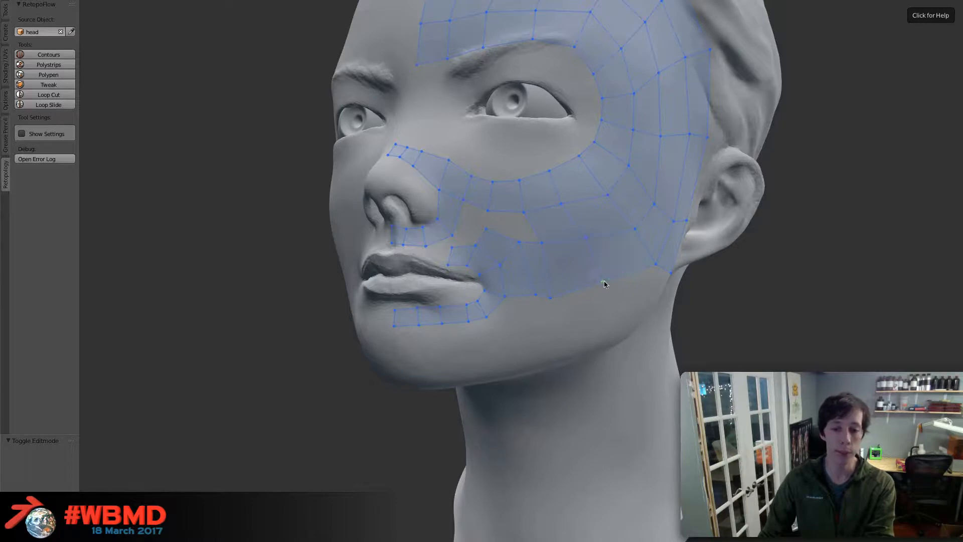
# Add PolyPen faces across the cheek joining the mouth strip to the eye ring.
pyautogui.click(564, 265)
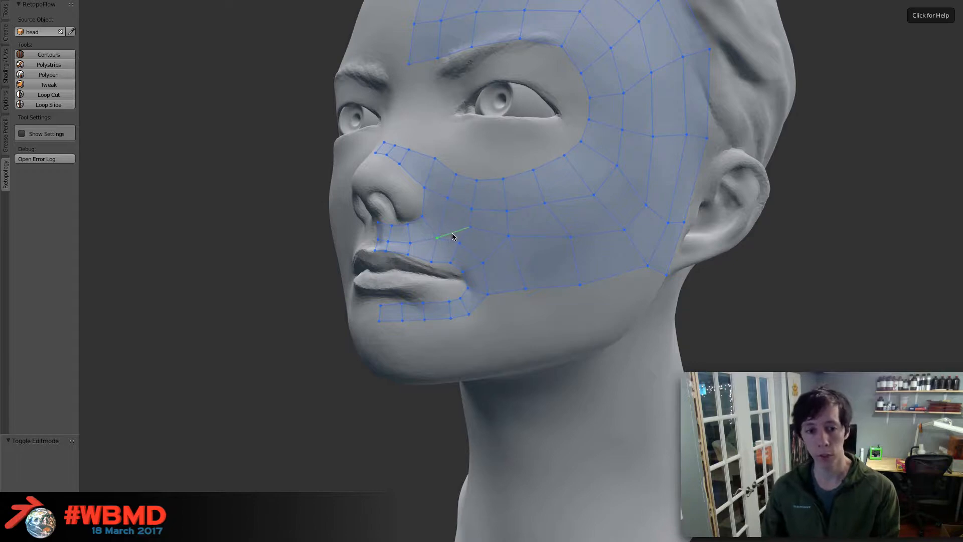
# Exit the RetopoFlow session to review the committed quad wireframe.
pyautogui.click(441, 204)
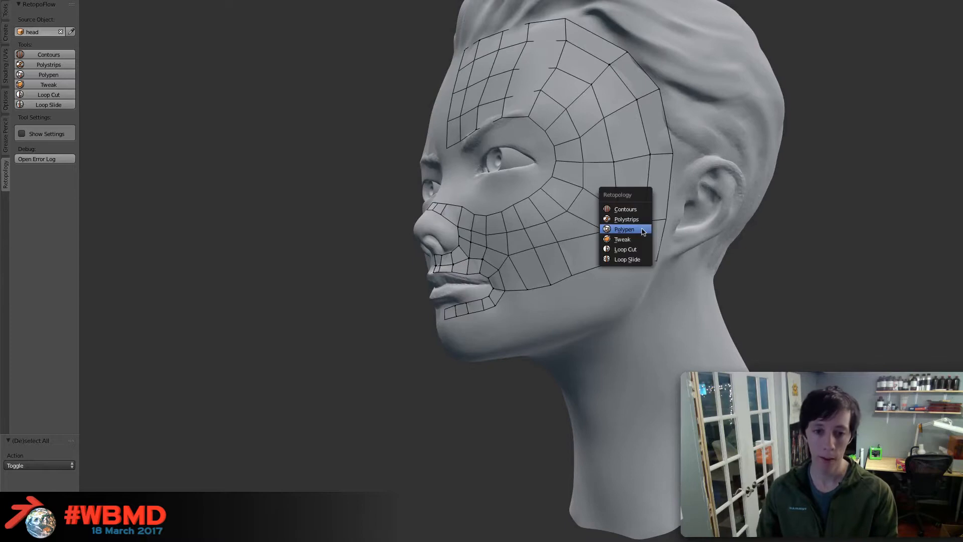
# Resume PolyPen and lay a quad strip down the neck below the ear.
pyautogui.click(624, 230)
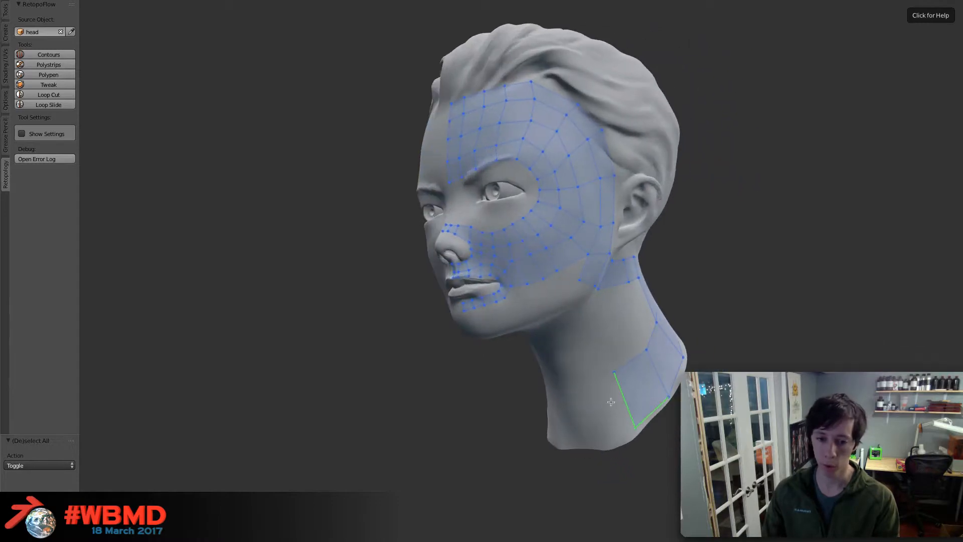
# Extend the neck strip and add PolyPen faces along the underside of the jaw.
pyautogui.moveTo(611, 402); pyautogui.dragTo(588, 441)
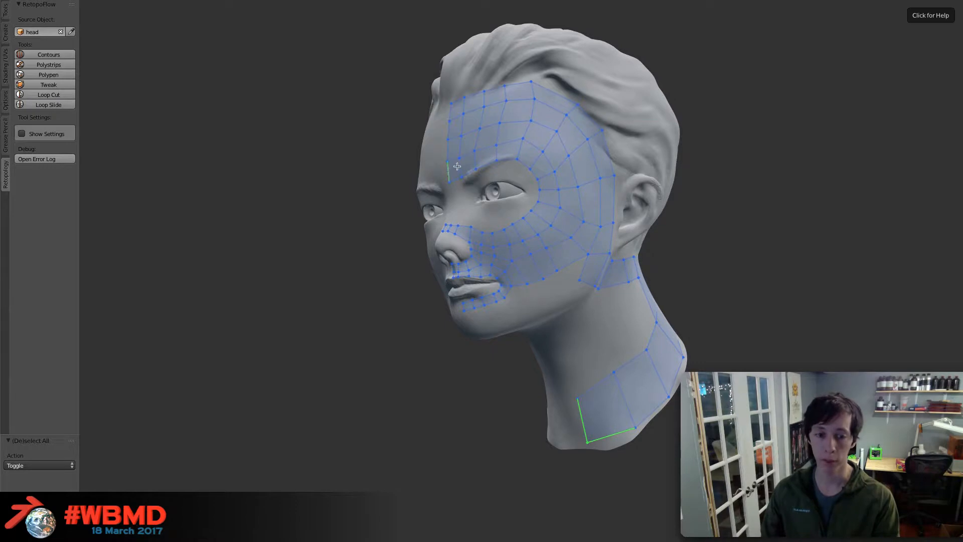
pyautogui.moveTo(535, 216)
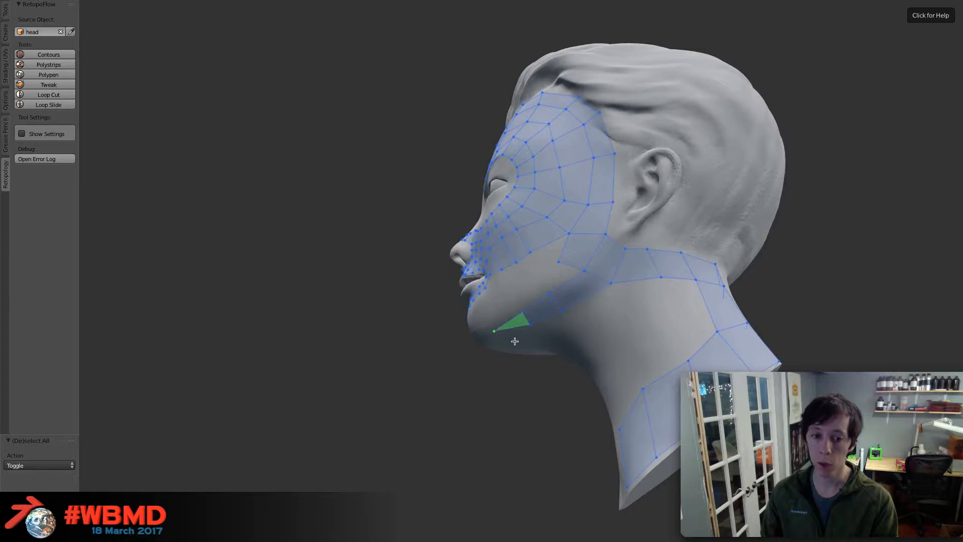
pyautogui.moveTo(515, 341); pyautogui.dragTo(550, 299)
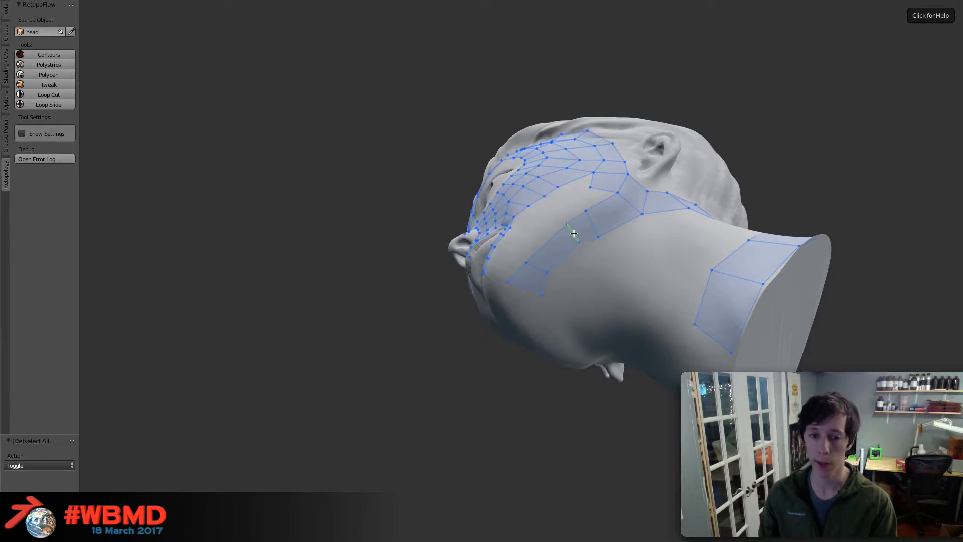
pyautogui.click(594, 220)
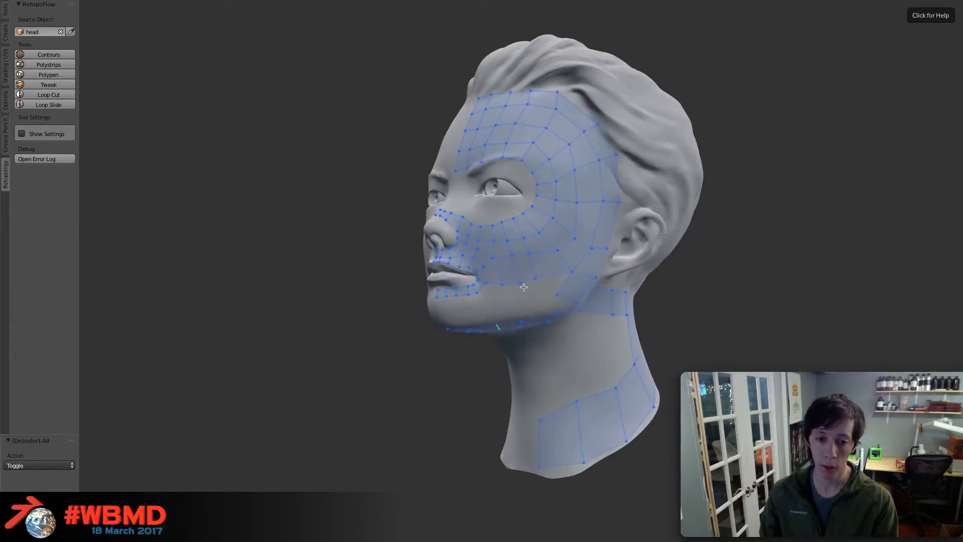
pyautogui.click(523, 288)
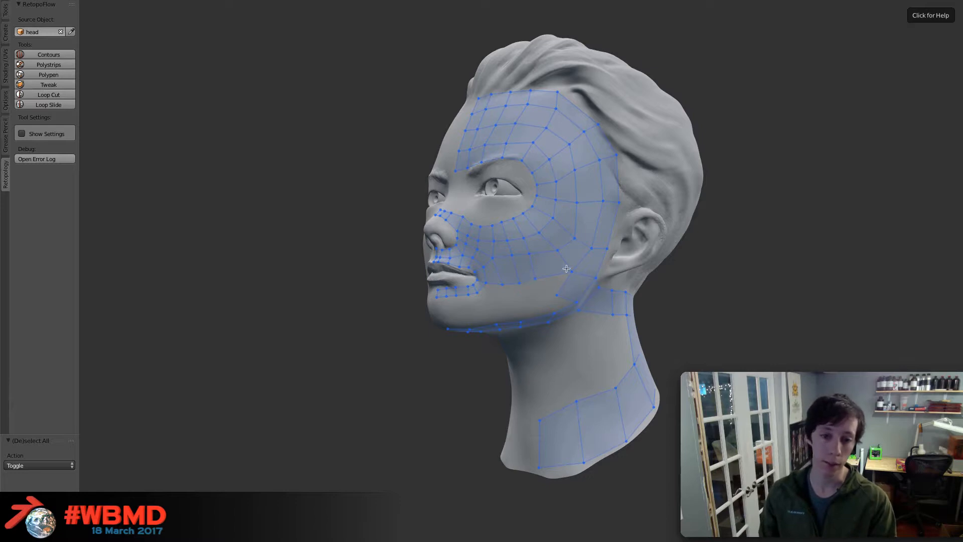
pyautogui.moveTo(553, 253)
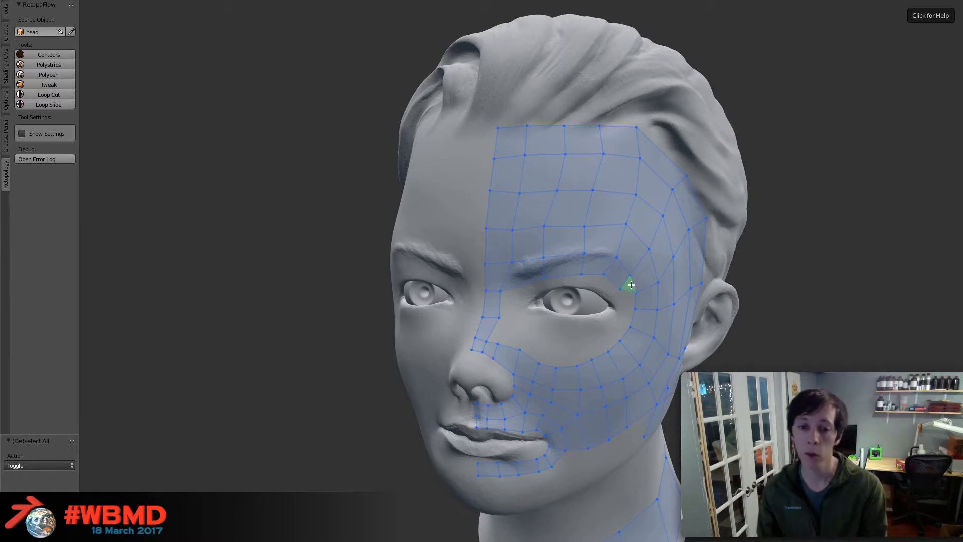
pyautogui.moveTo(617, 289)
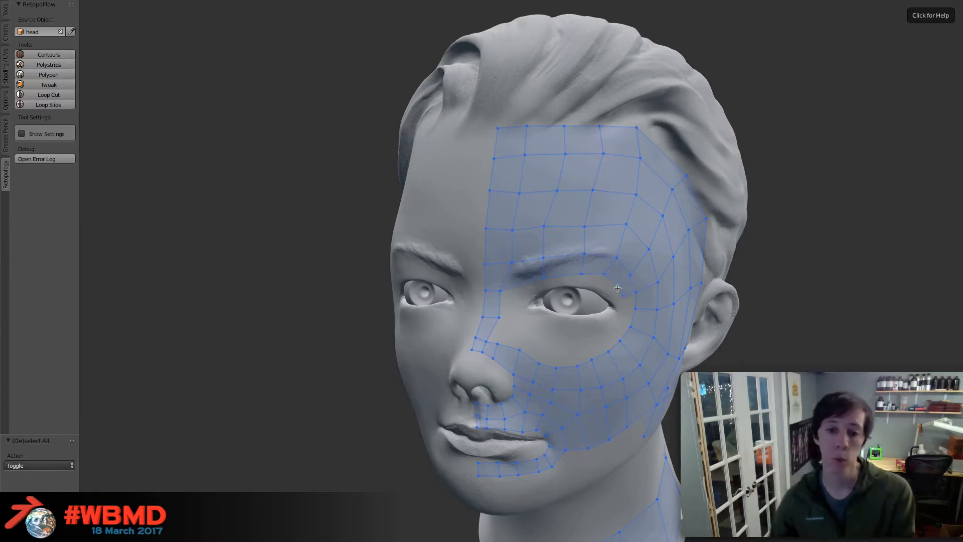